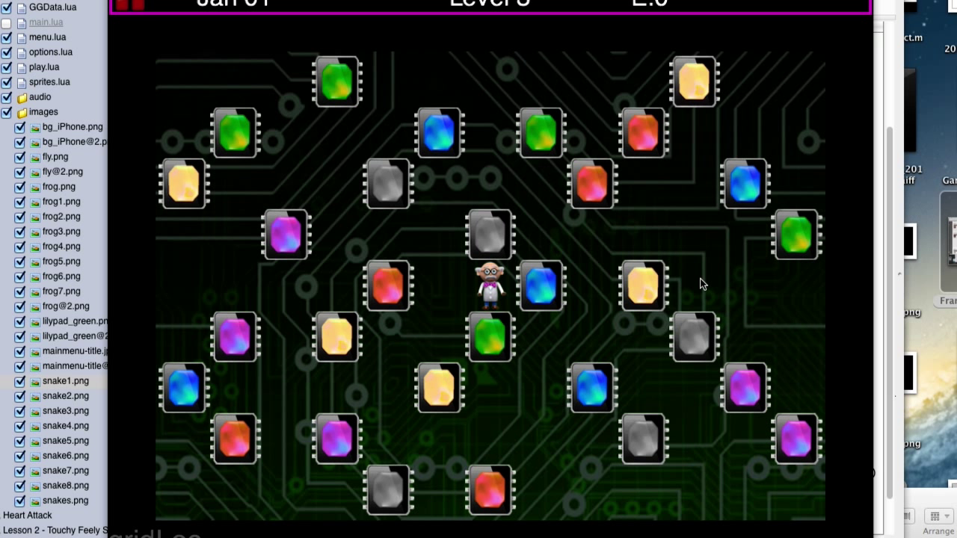
pyautogui.moveTo(691, 317)
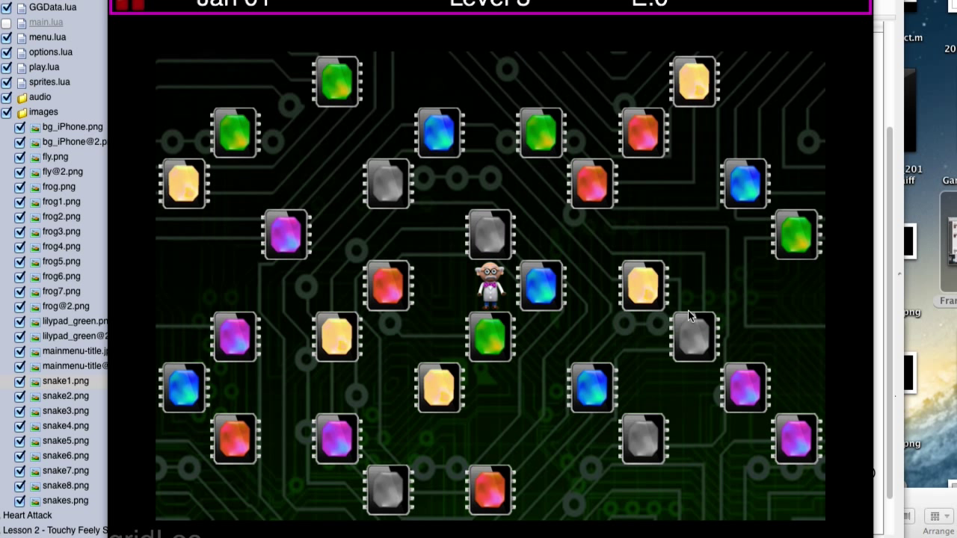
pyautogui.moveTo(686, 333)
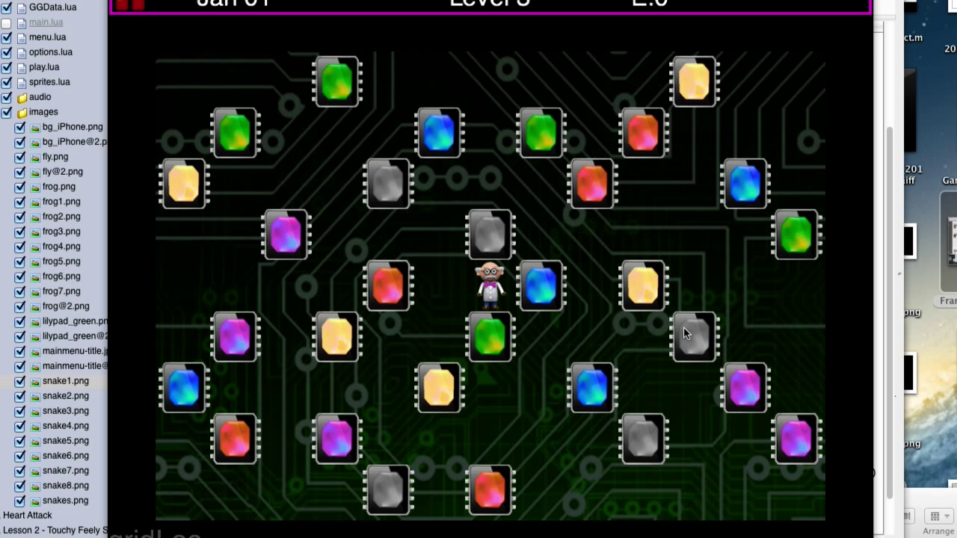
pyautogui.moveTo(600, 363)
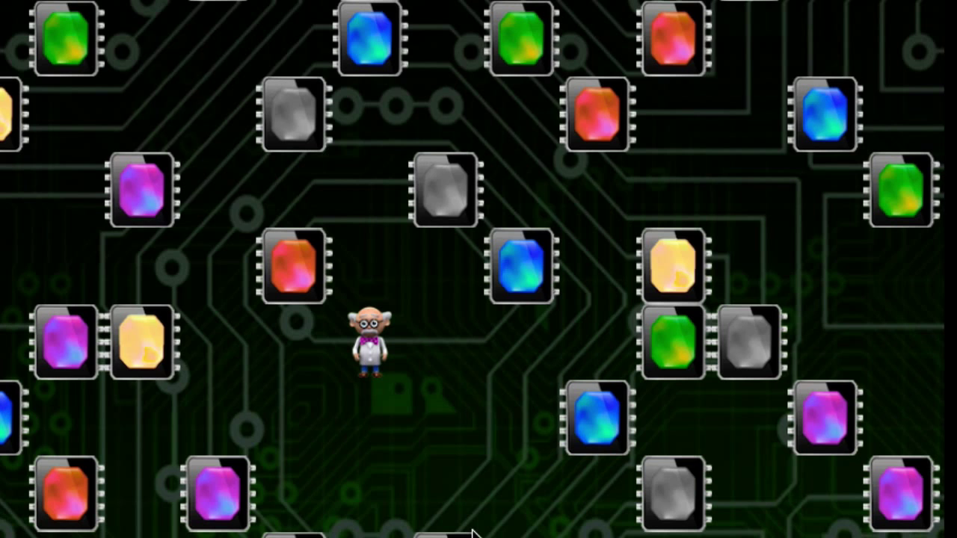
pyautogui.moveTo(465, 526)
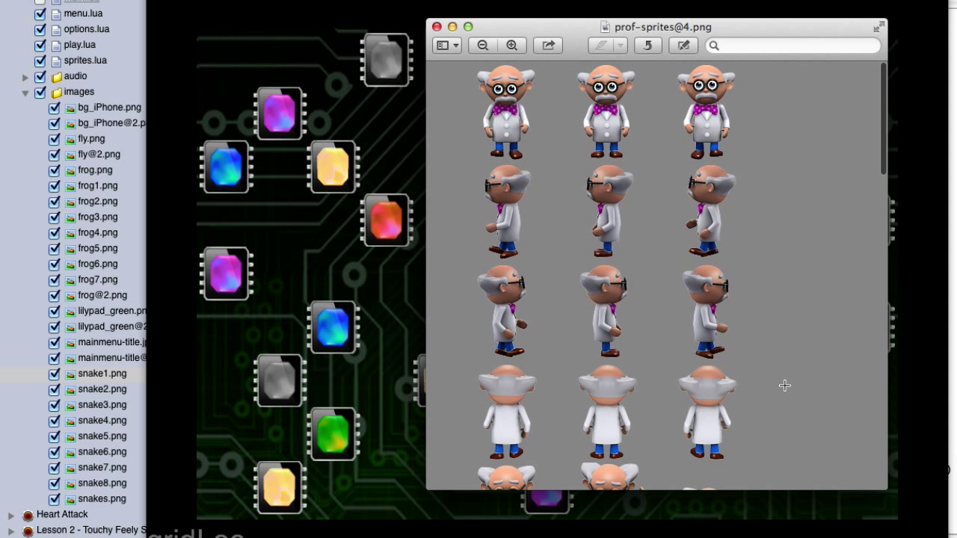
pyautogui.moveTo(492, 132)
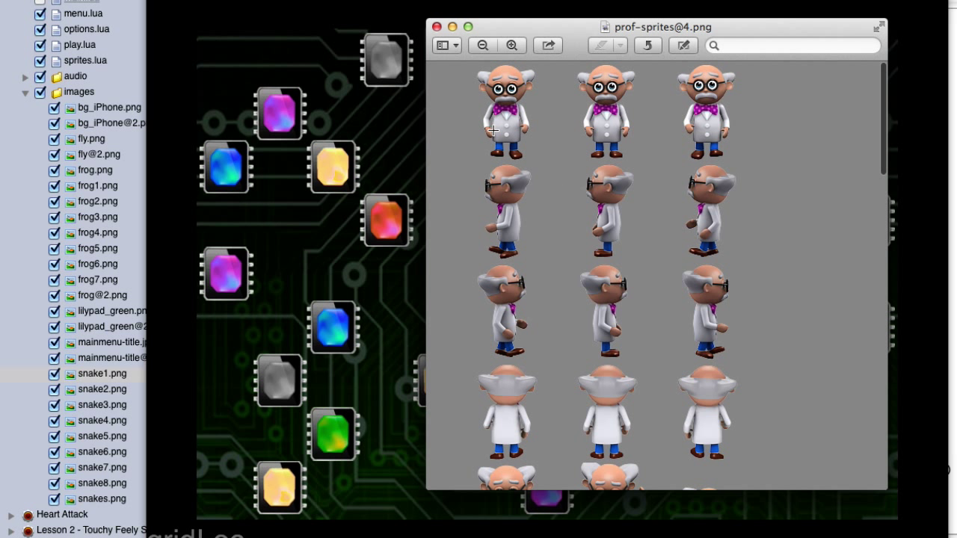
pyautogui.moveTo(550, 150)
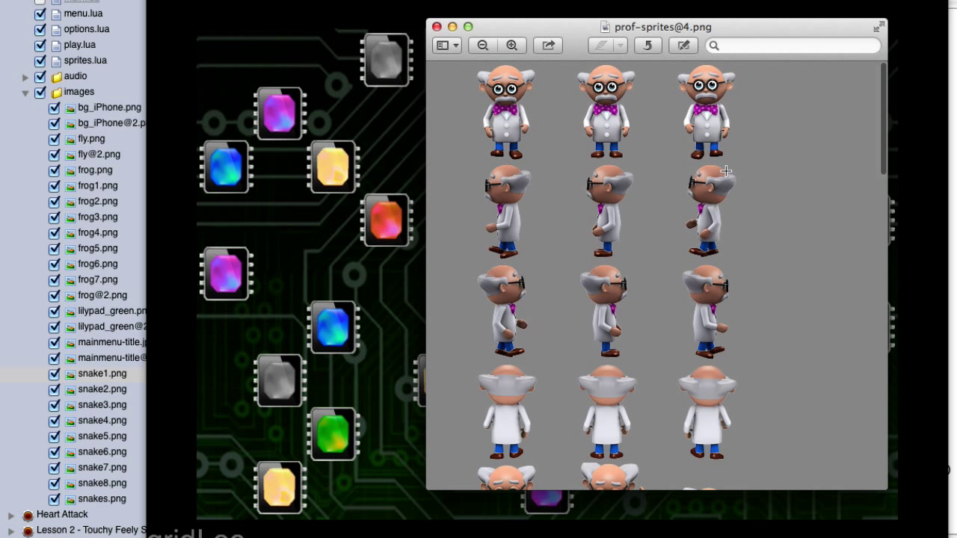
pyautogui.moveTo(729, 227)
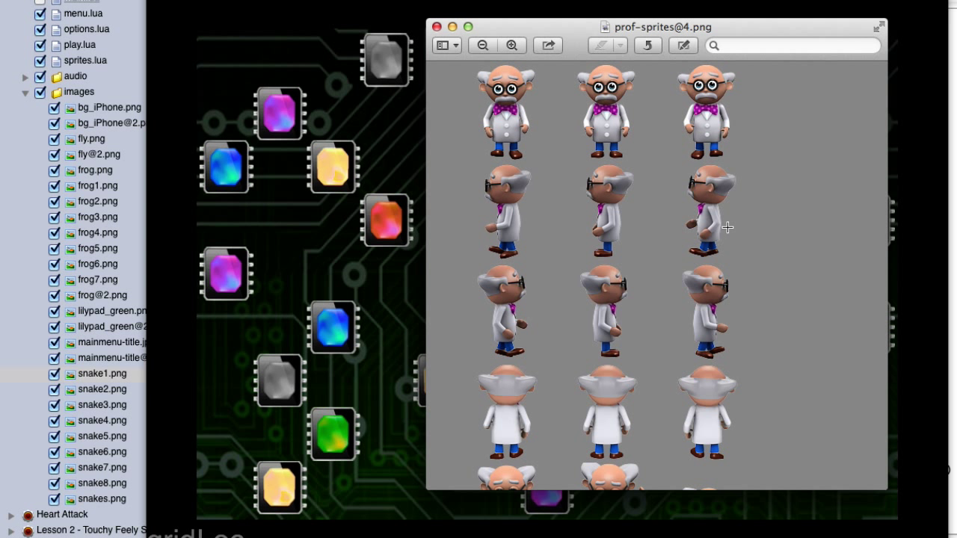
pyautogui.moveTo(706, 368)
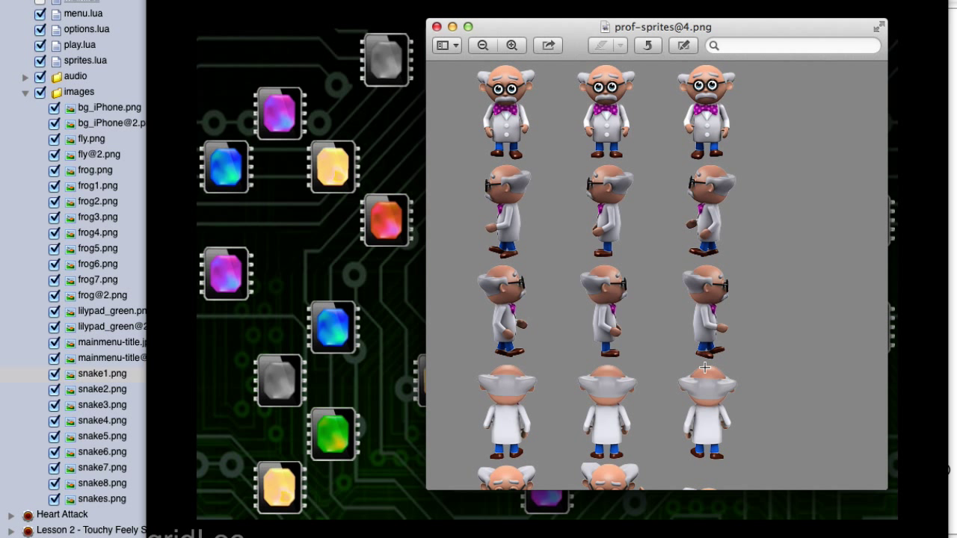
pyautogui.moveTo(772, 437)
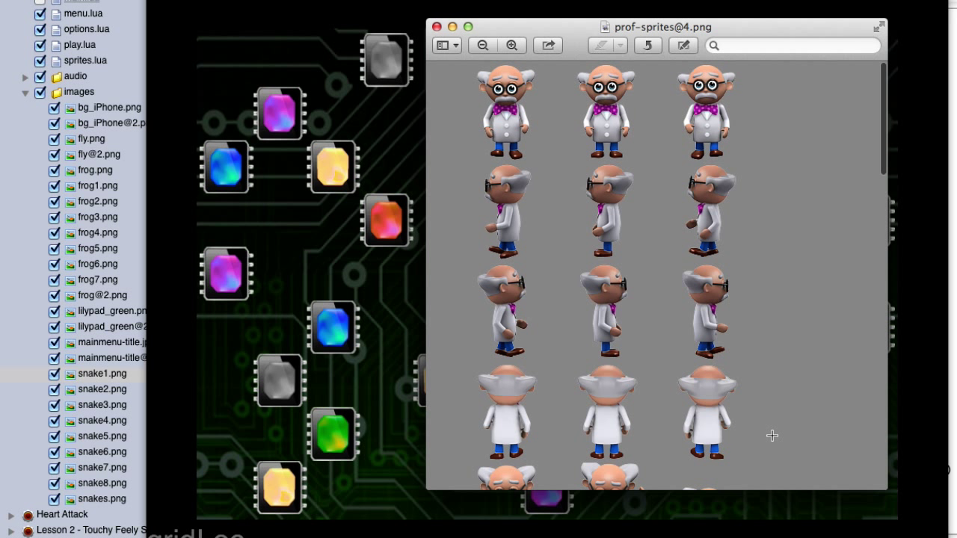
pyautogui.scroll(-3)
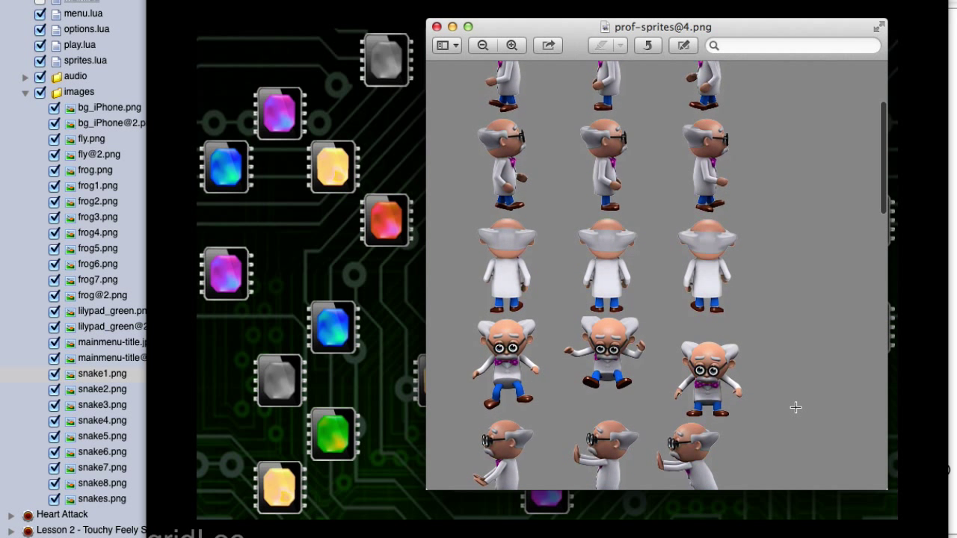
pyautogui.scroll(-3)
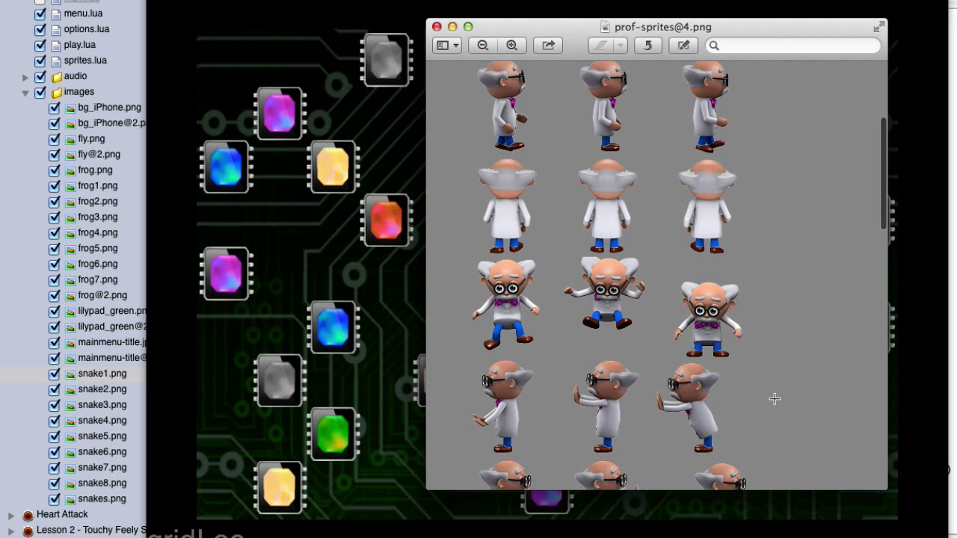
pyautogui.moveTo(464, 338)
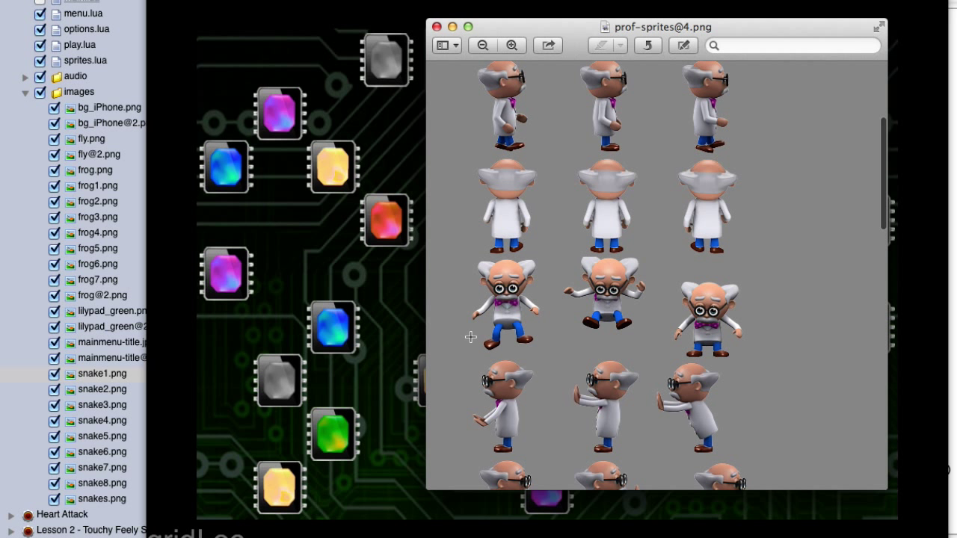
pyautogui.moveTo(473, 416)
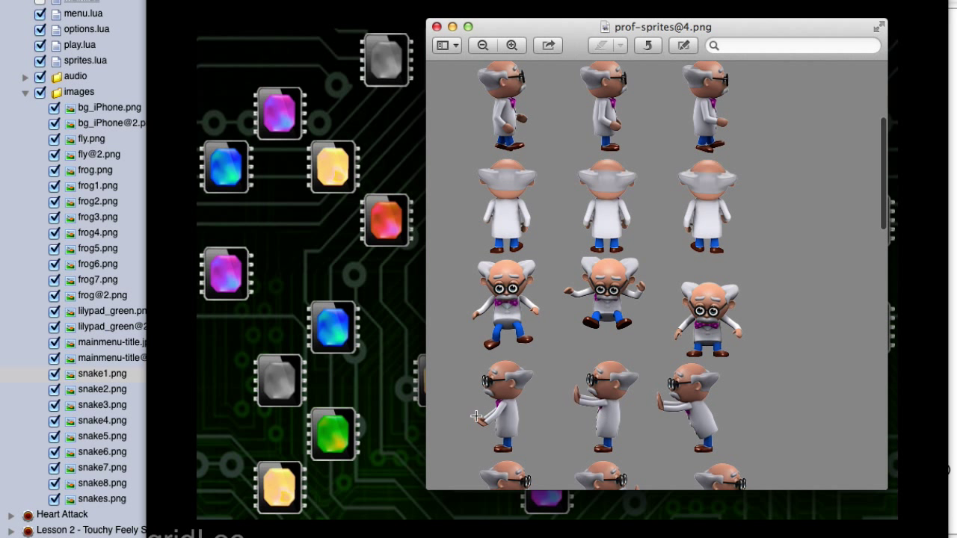
pyautogui.scroll(-3)
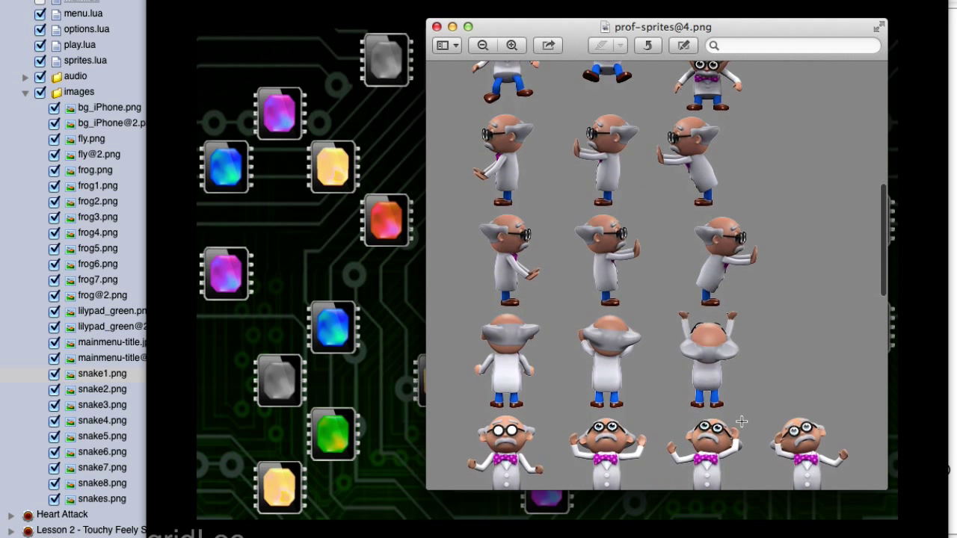
pyautogui.scroll(-3)
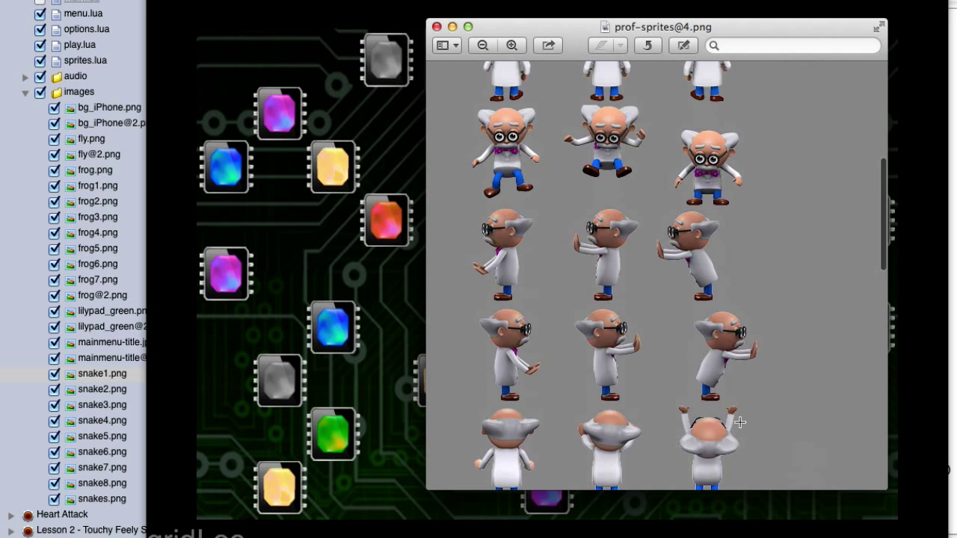
pyautogui.scroll(-3)
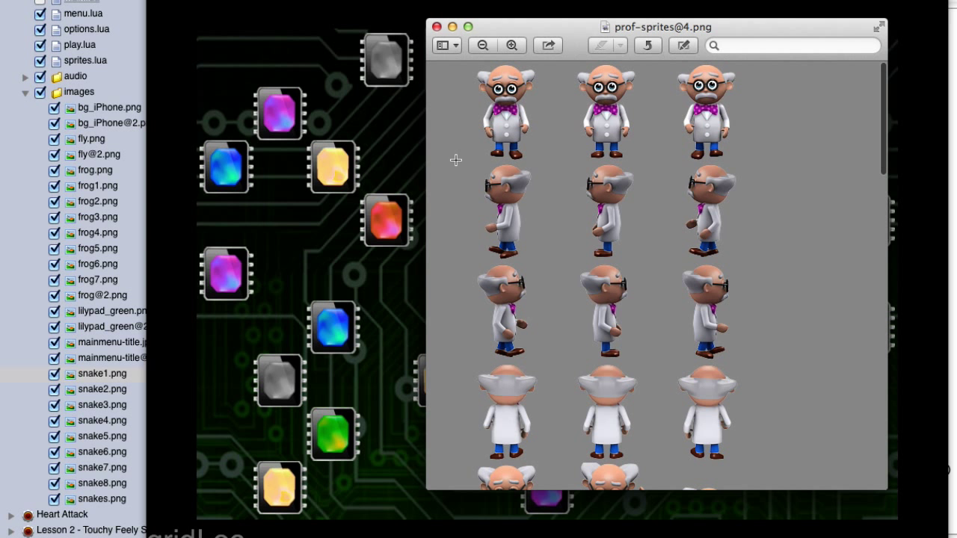
pyautogui.scroll(-3)
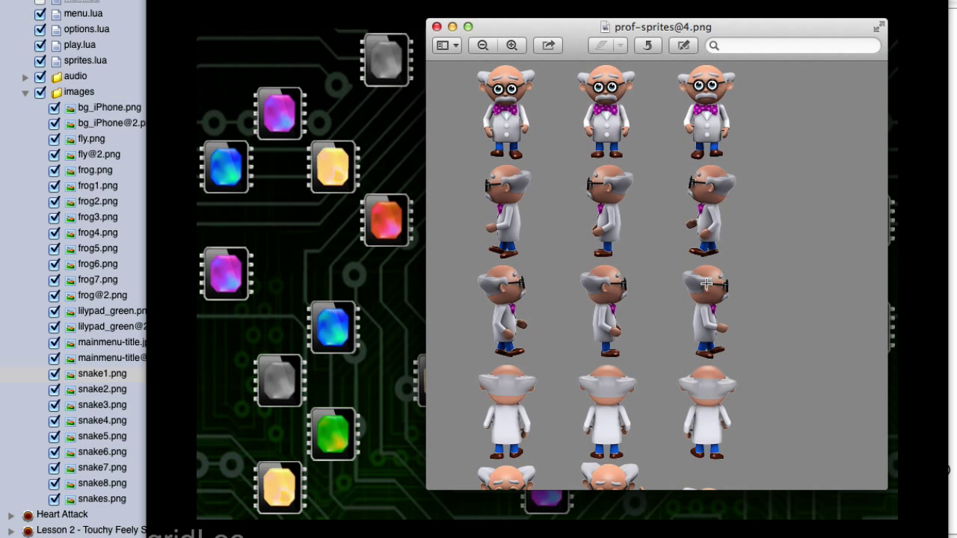
pyautogui.moveTo(626, 197)
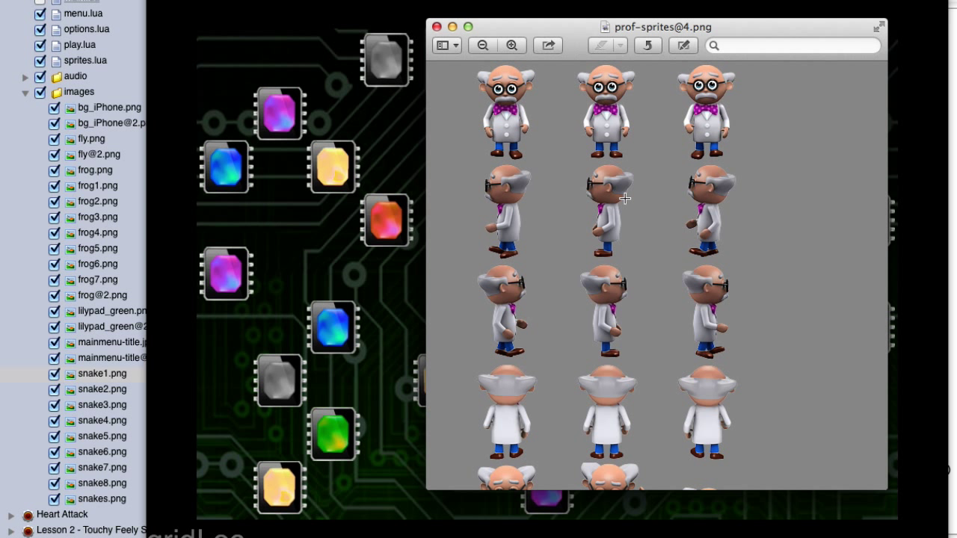
pyautogui.moveTo(565, 170)
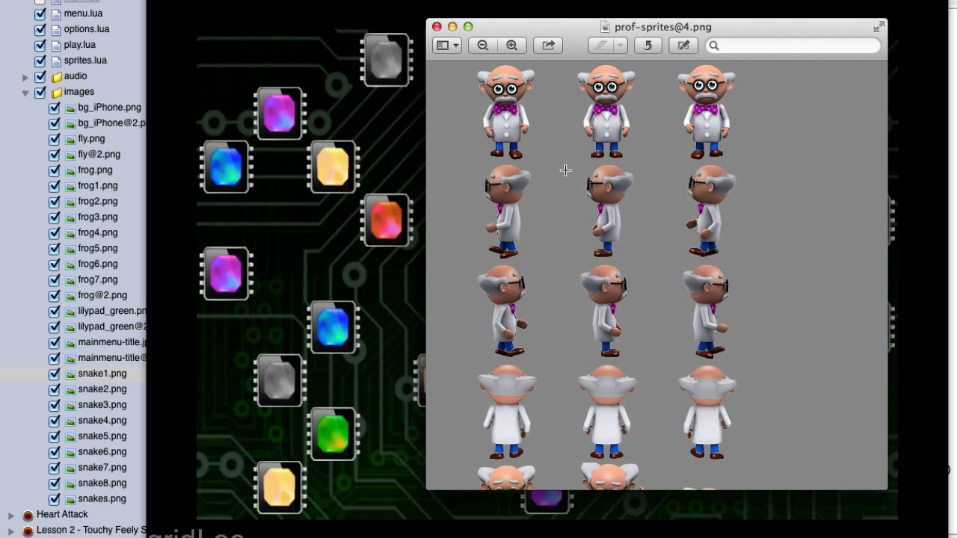
pyautogui.moveTo(536, 218)
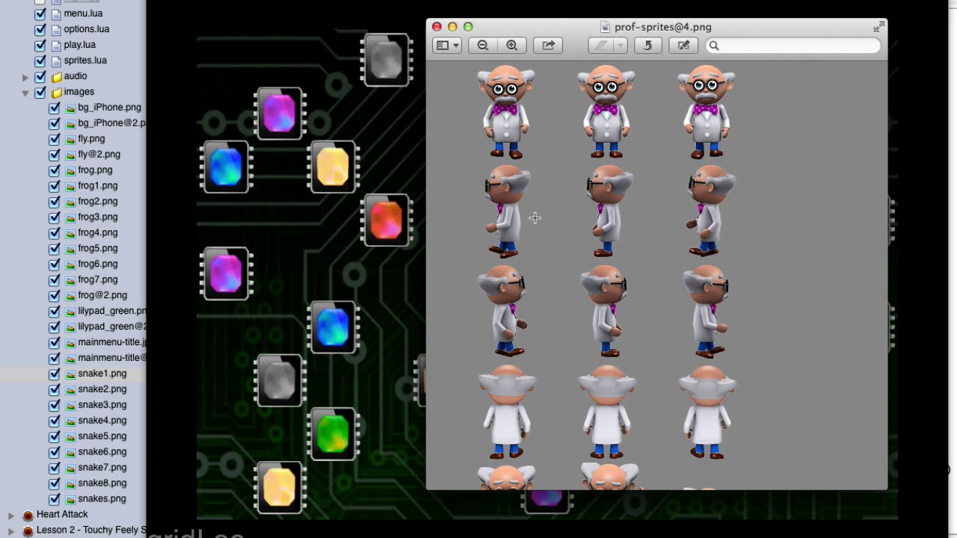
pyautogui.moveTo(718, 228)
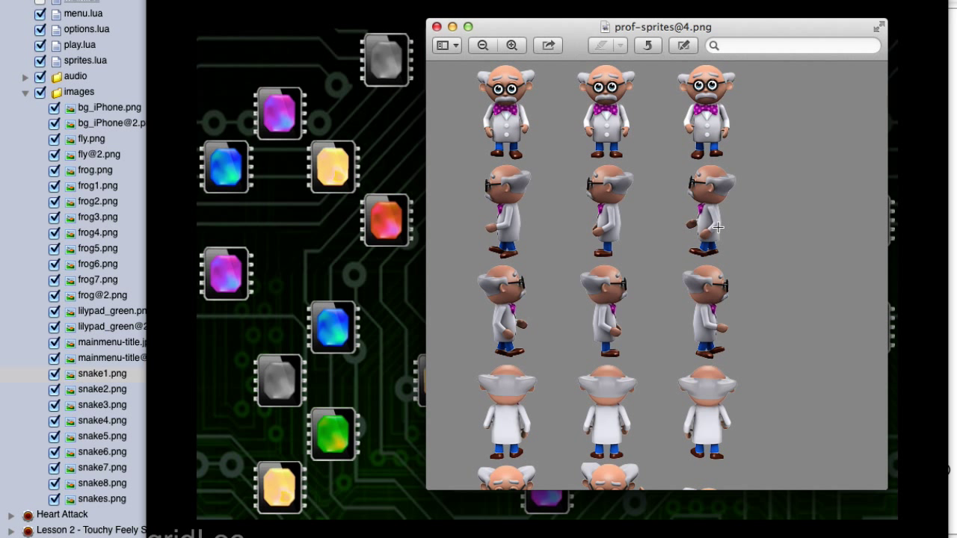
pyautogui.moveTo(469, 236)
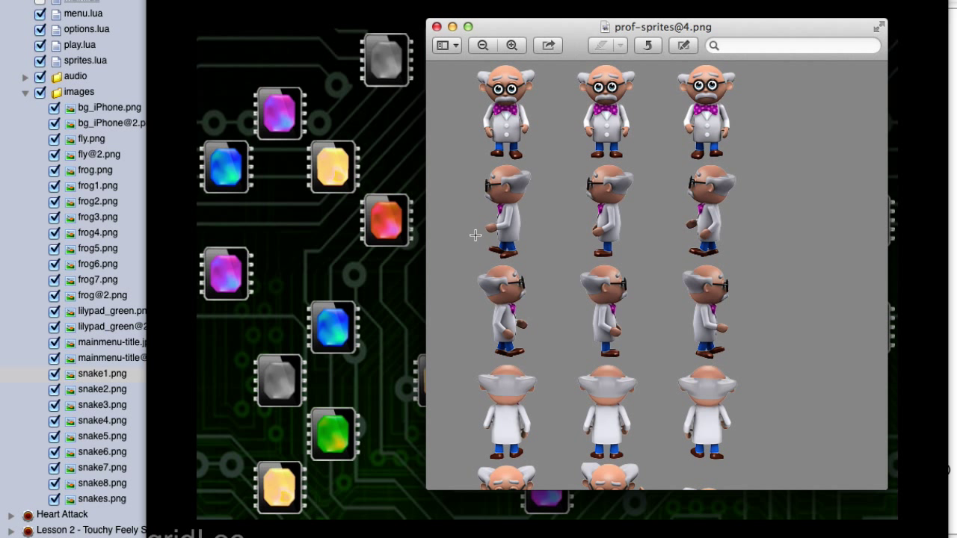
pyautogui.moveTo(727, 239)
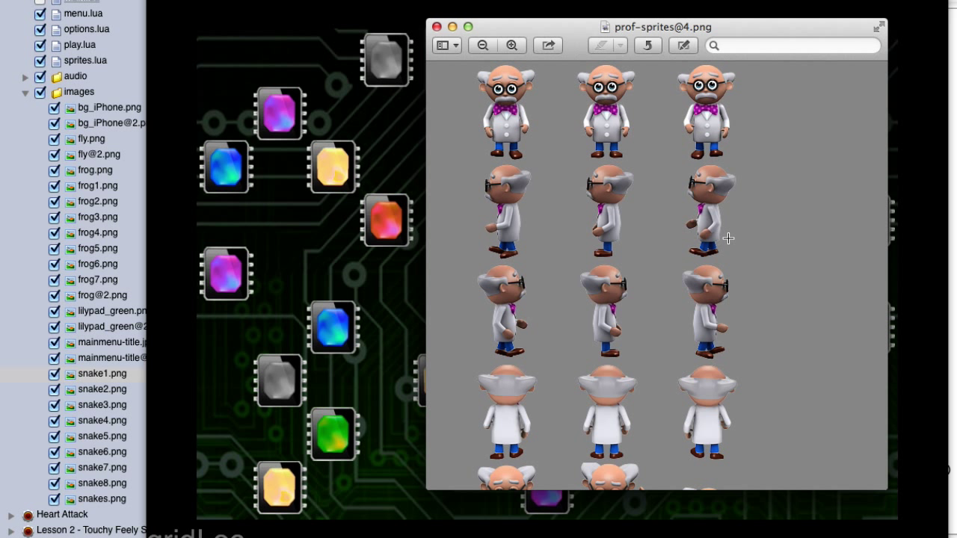
pyautogui.moveTo(449, 326)
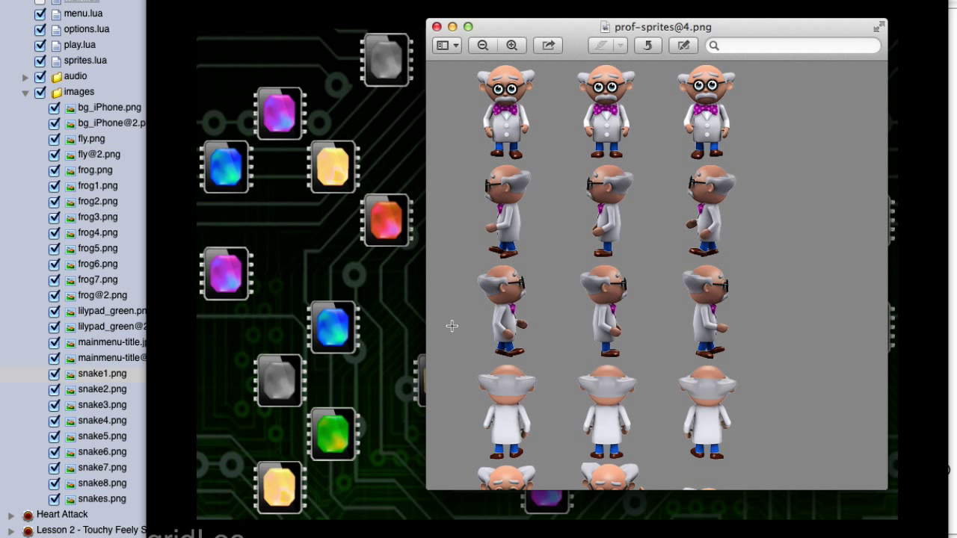
pyautogui.moveTo(728, 335)
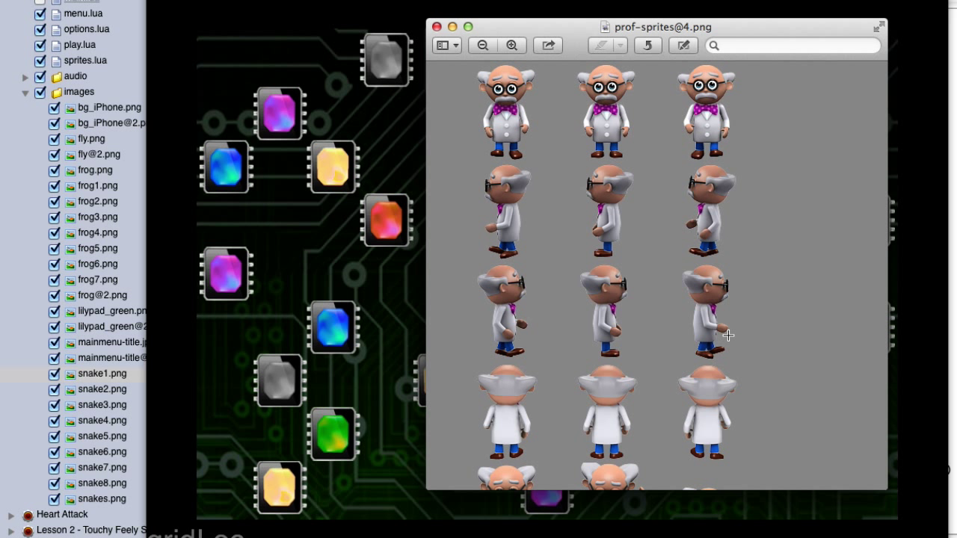
pyautogui.moveTo(723, 335)
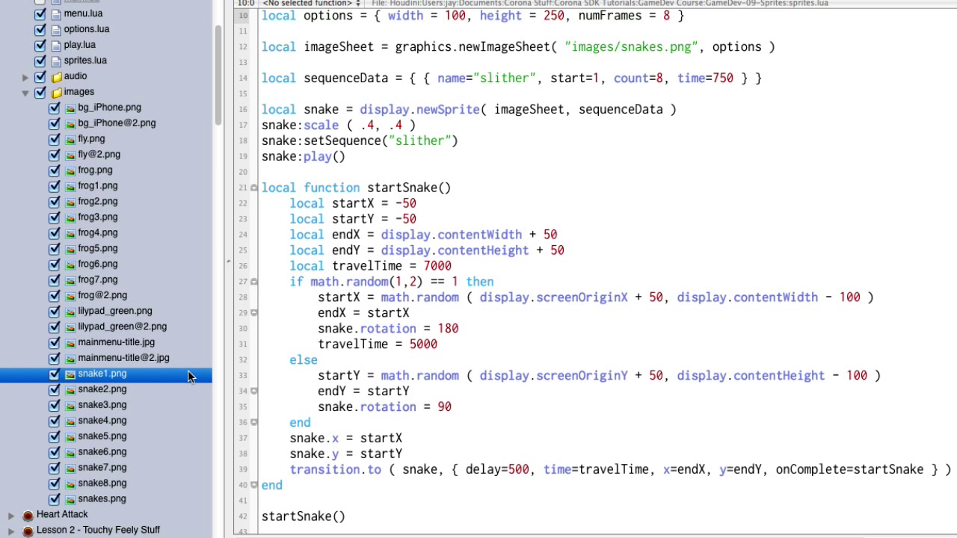
# - Preview the single snake frames snake1, snake2, snake4, snake7, snake6 and snake5 in turn
pyautogui.click(101, 374)
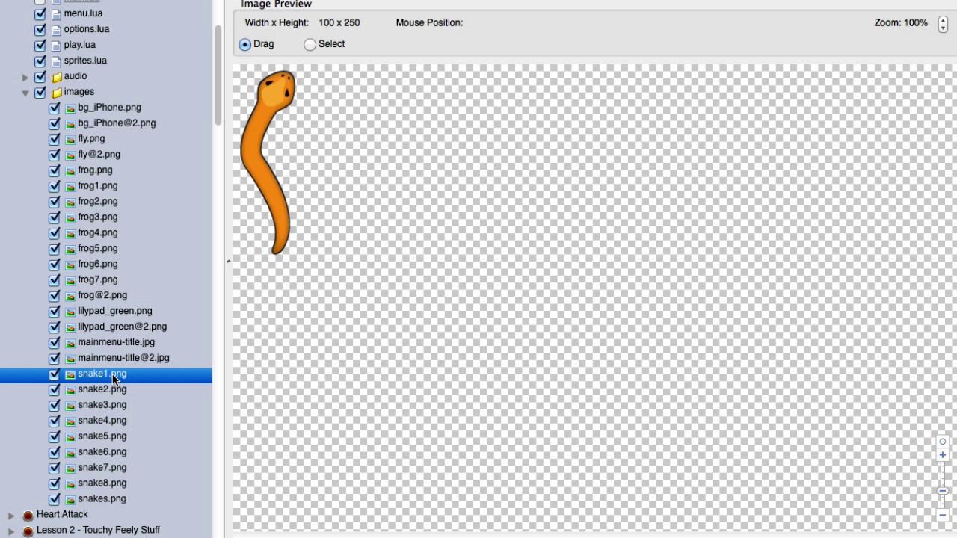
pyautogui.moveTo(337, 179)
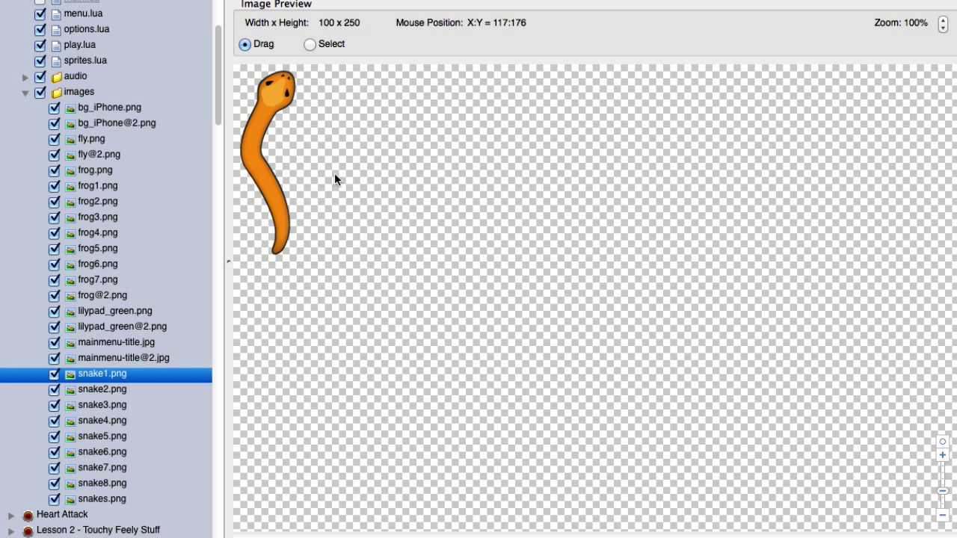
pyautogui.moveTo(123, 406)
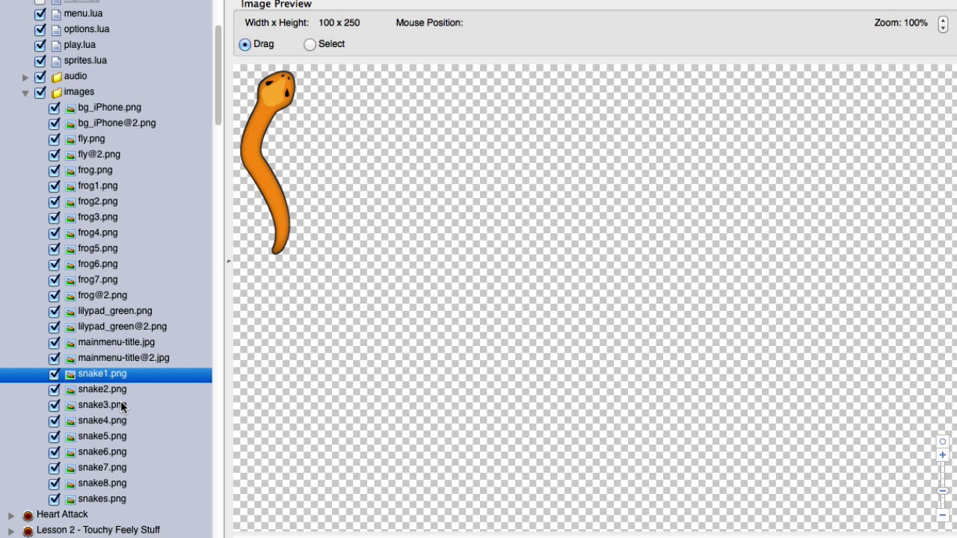
pyautogui.click(102, 388)
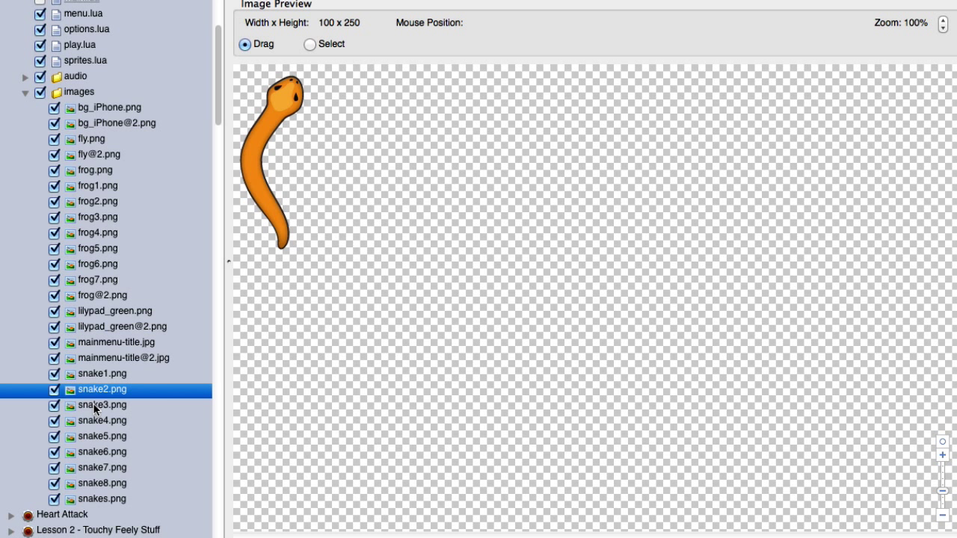
pyautogui.click(102, 421)
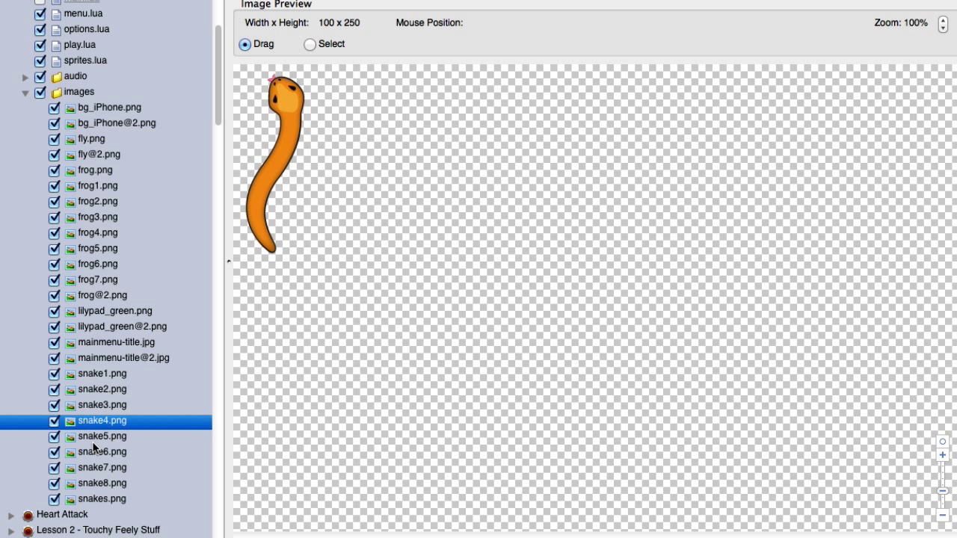
pyautogui.click(102, 466)
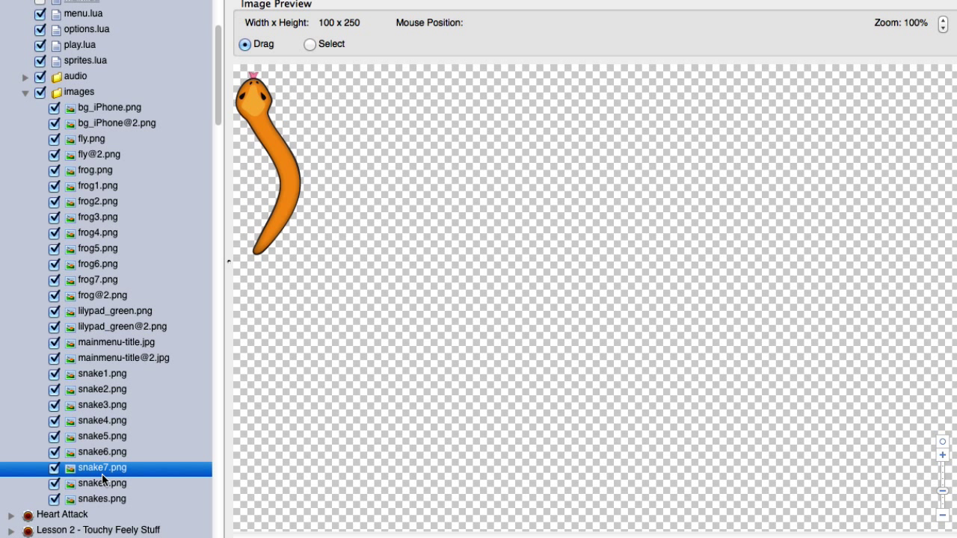
pyautogui.click(102, 452)
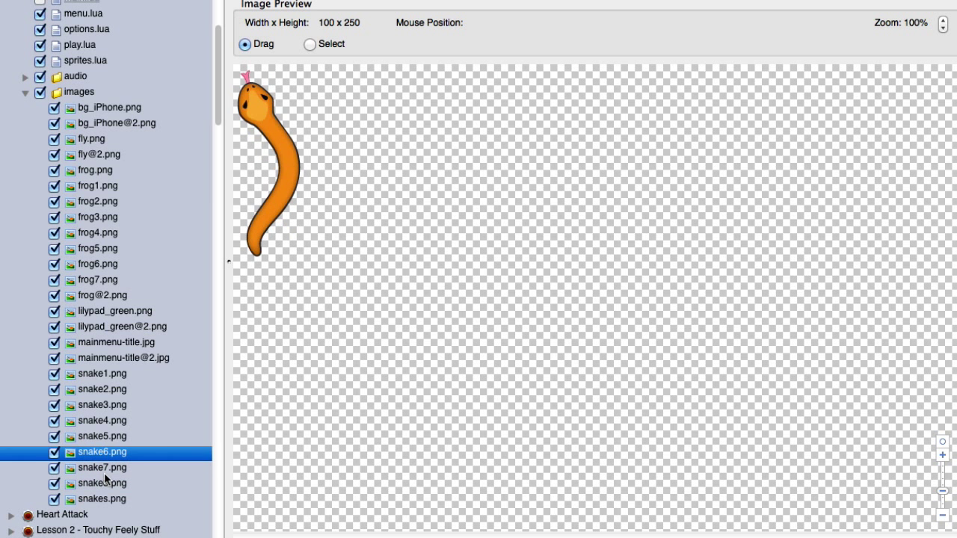
pyautogui.click(101, 437)
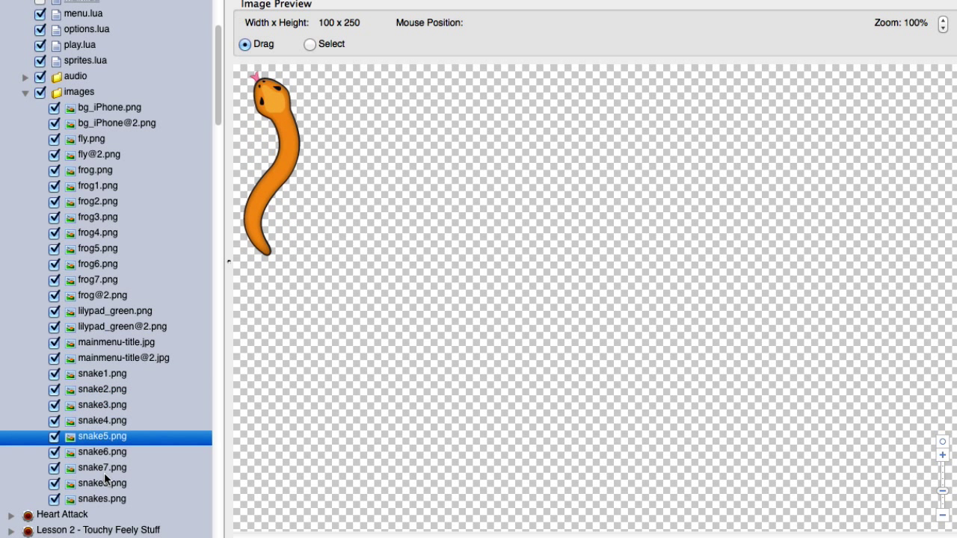
# - Revisit snake4, snake2, snake5 and snake1 frames, then show the combined 256×1024 snakes.png sheet
pyautogui.click(102, 421)
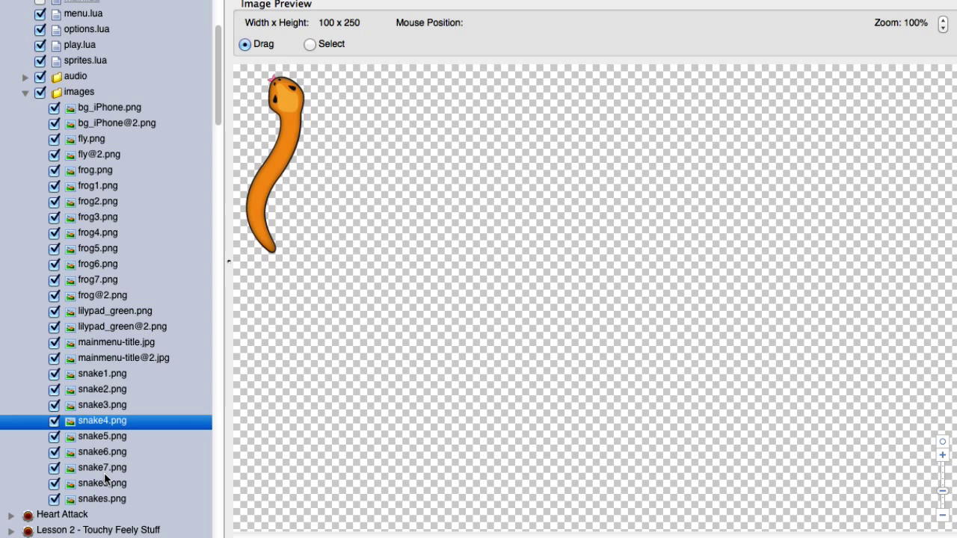
pyautogui.click(102, 389)
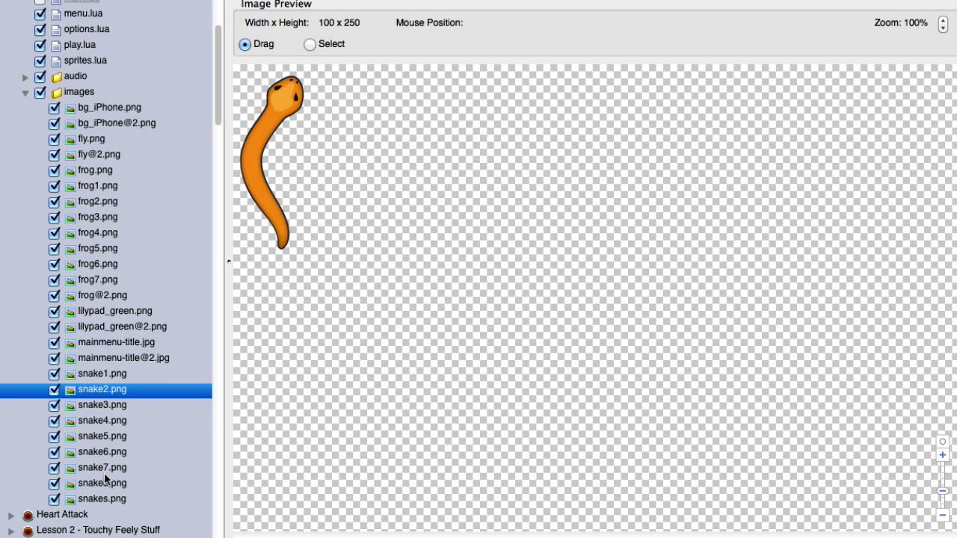
pyautogui.click(102, 437)
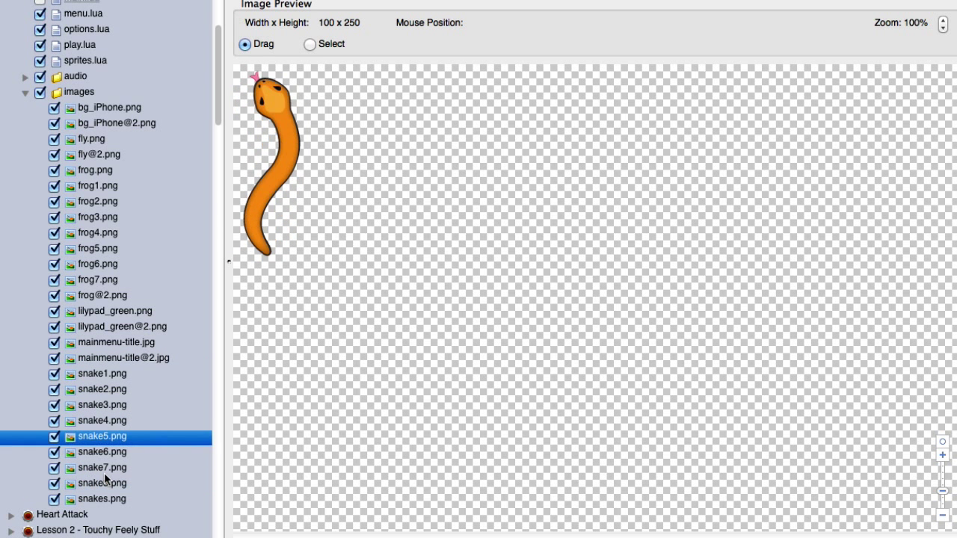
pyautogui.click(102, 374)
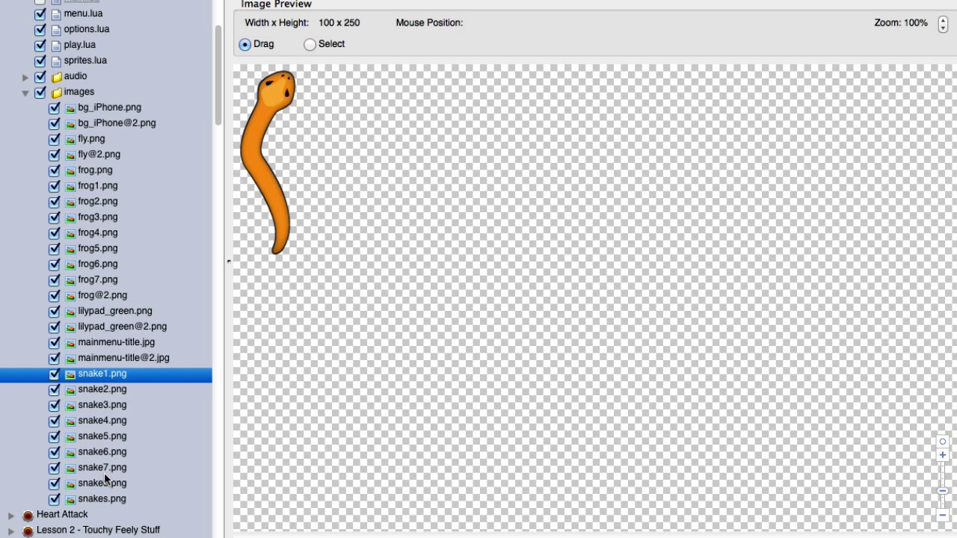
pyautogui.click(101, 421)
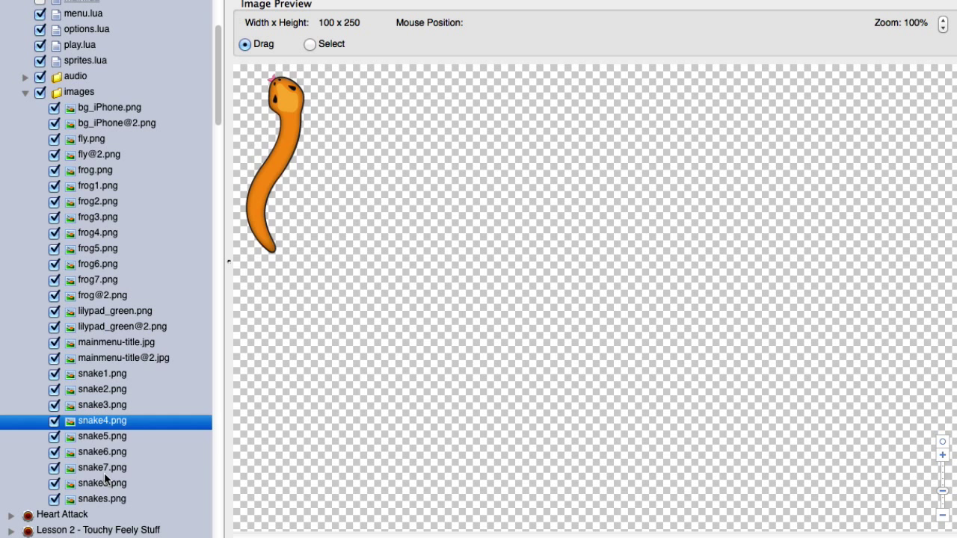
pyautogui.click(100, 500)
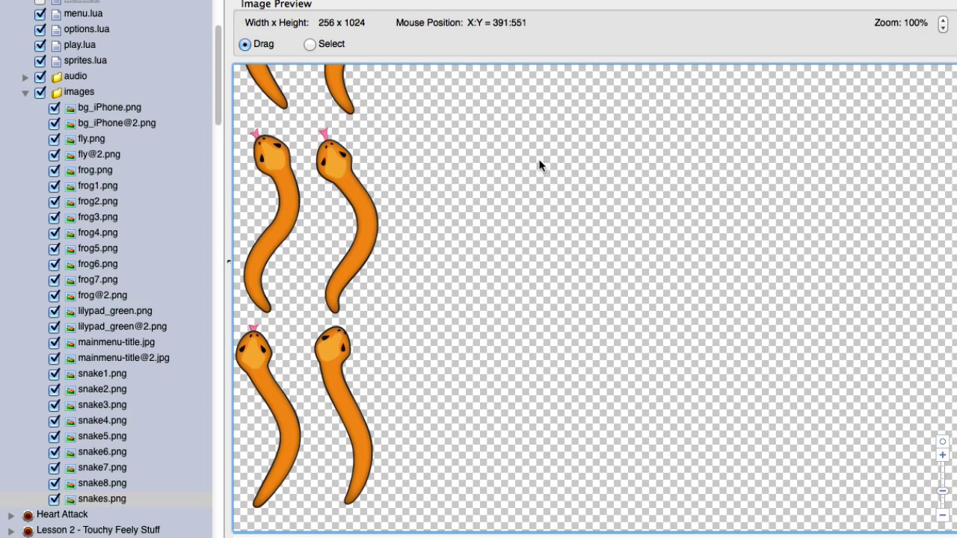
# - Return from the snakes.png preview to the sprites.lua code with the 8-frame slither sequence
pyautogui.scroll(-3)
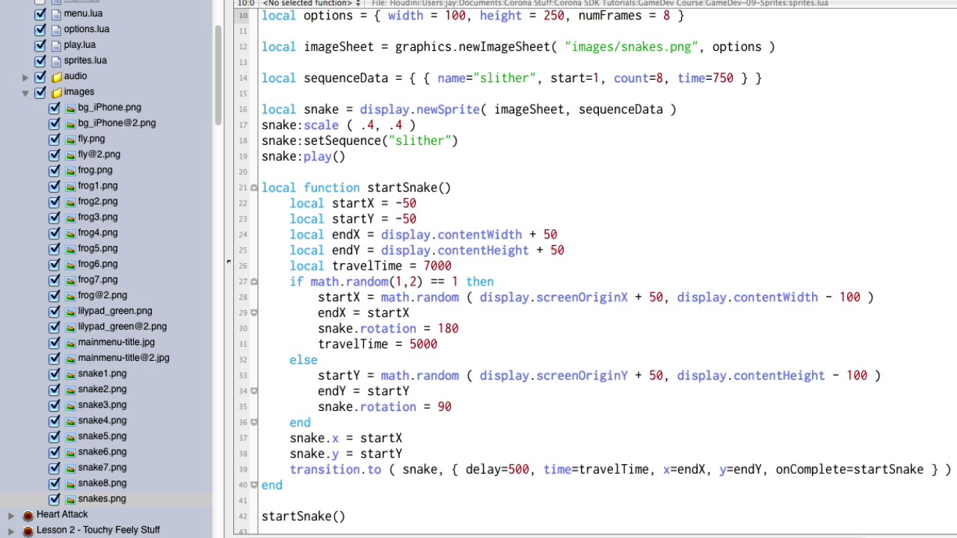
pyautogui.click(87, 108)
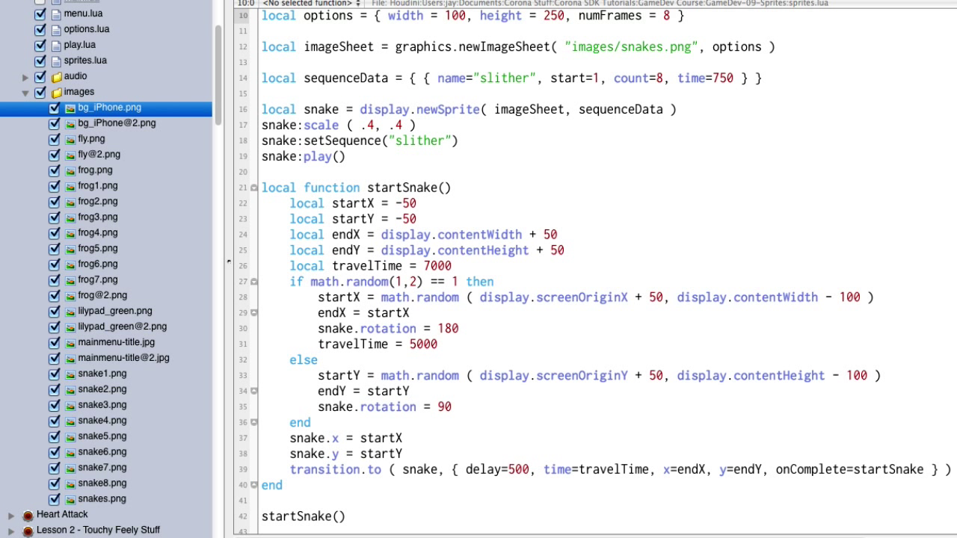
pyautogui.moveTo(326, 142)
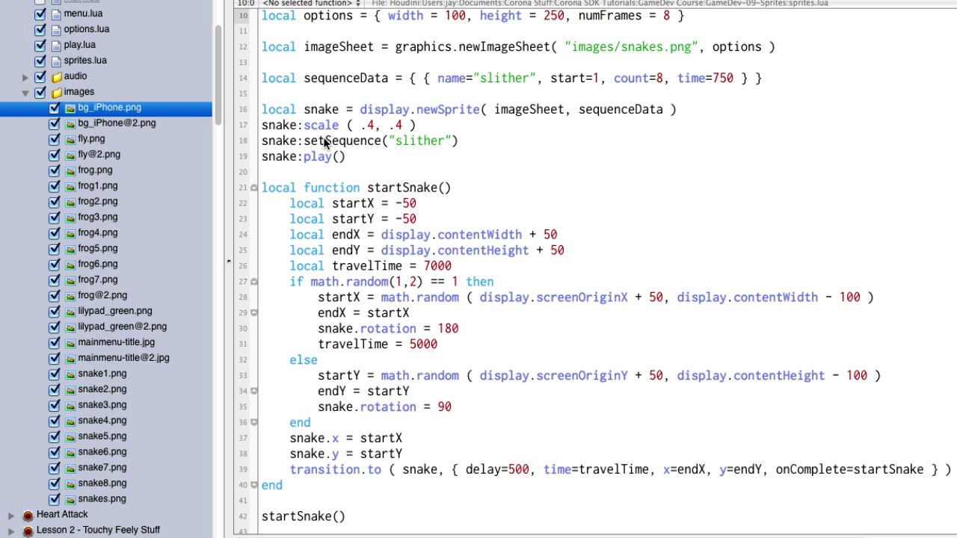